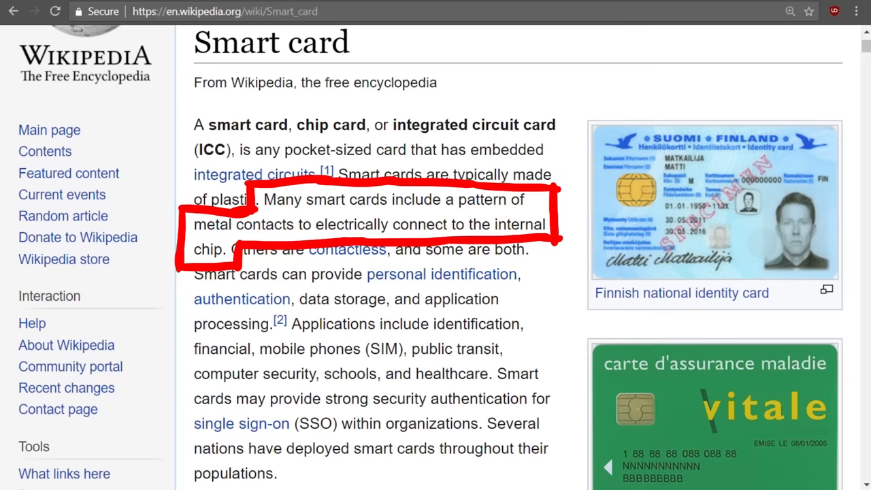
- Scroll the GSM 11.11 PDF down to page 32 on CHV verification attempts
scroll(down, 3)
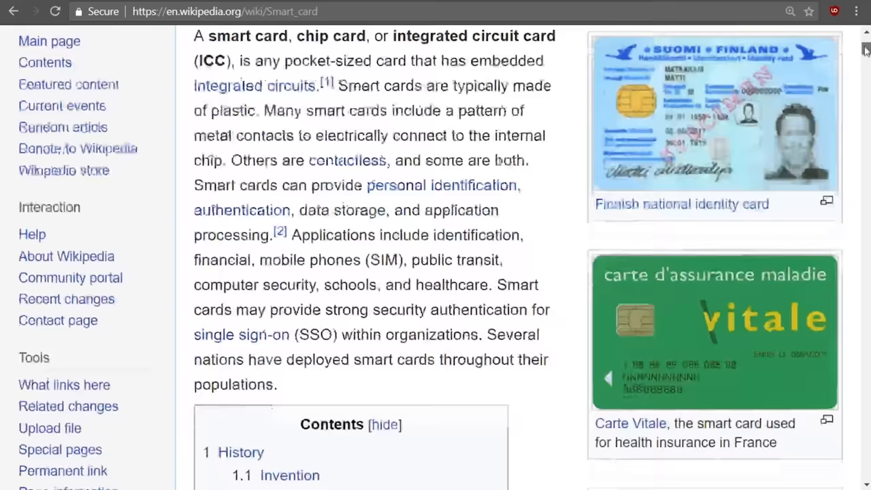
scroll(down, 3)
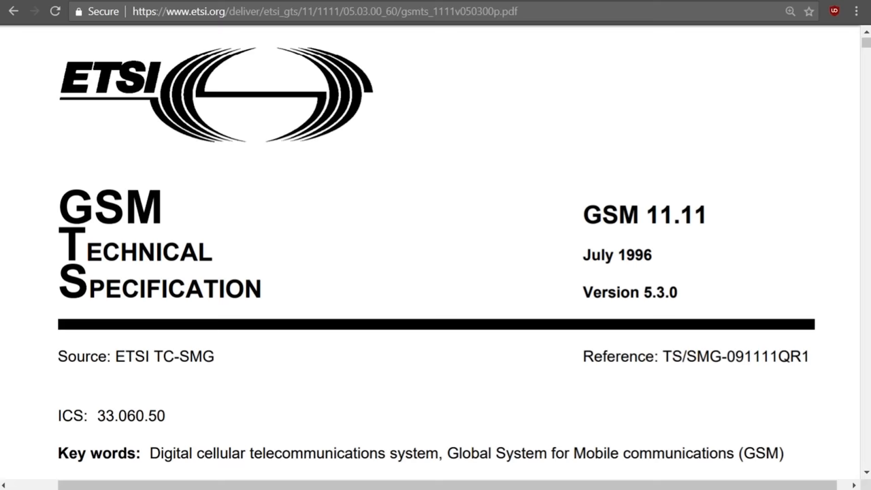
- Search 'chv' and outline the false-CHV remaining-attempts sentence in red
text(chv)
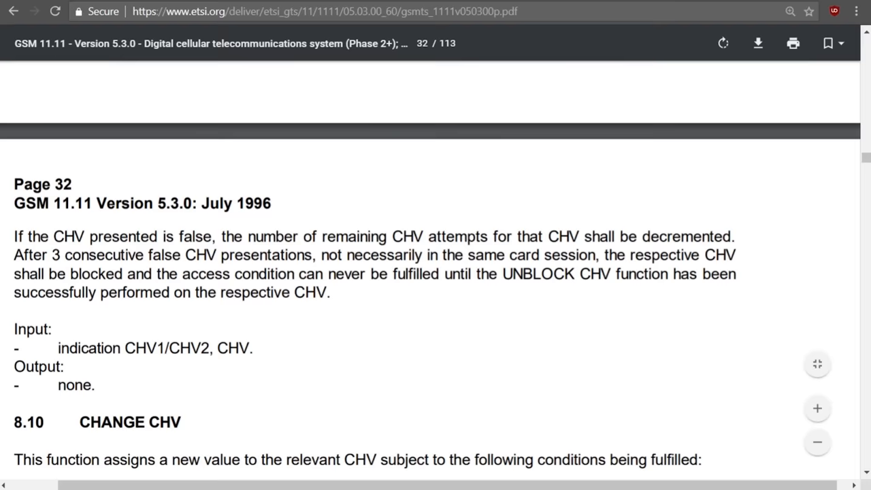
drag(14, 236, 748, 258)
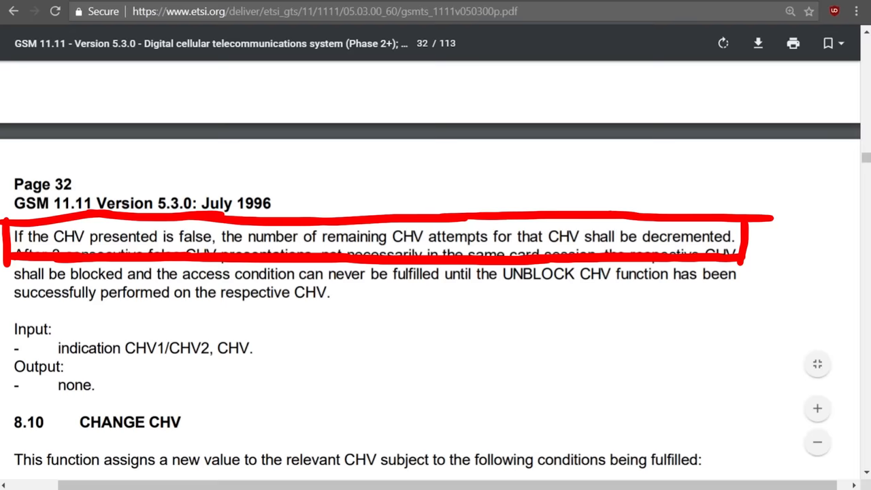